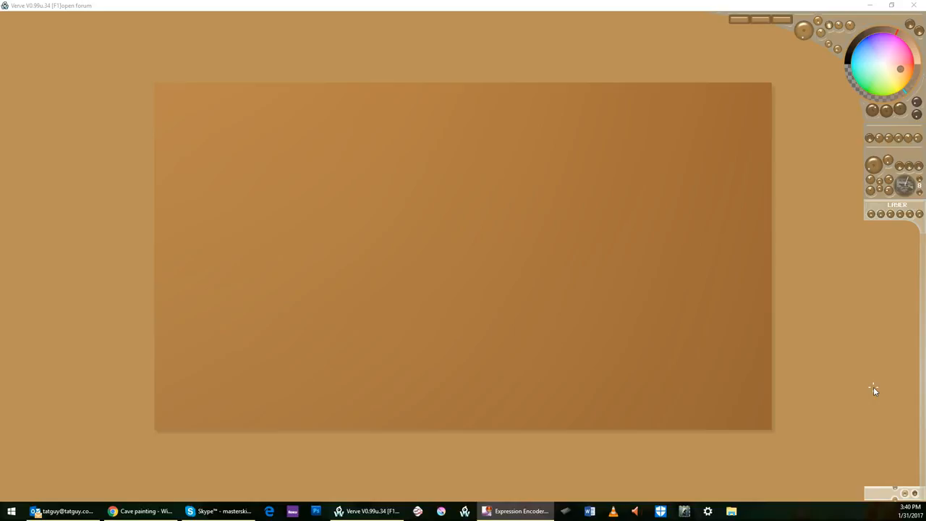
mouse_move(874, 388)
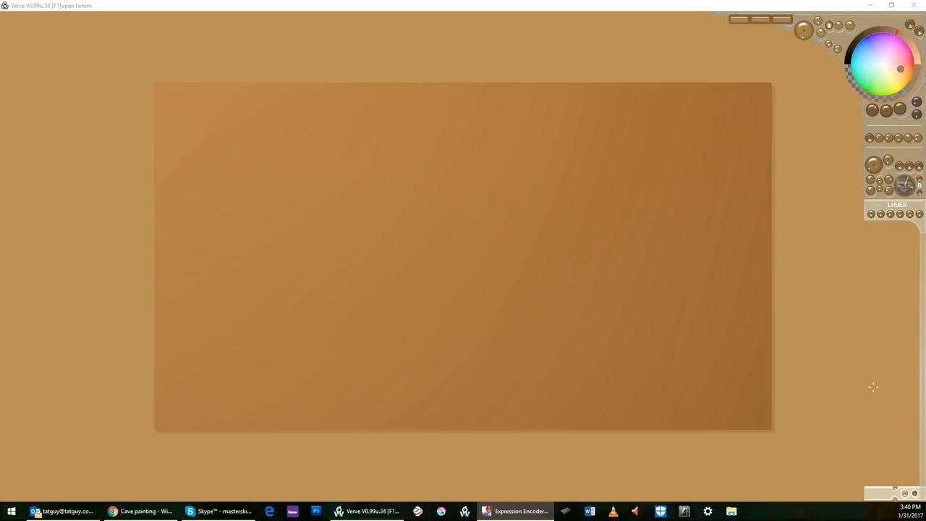
mouse_move(905, 141)
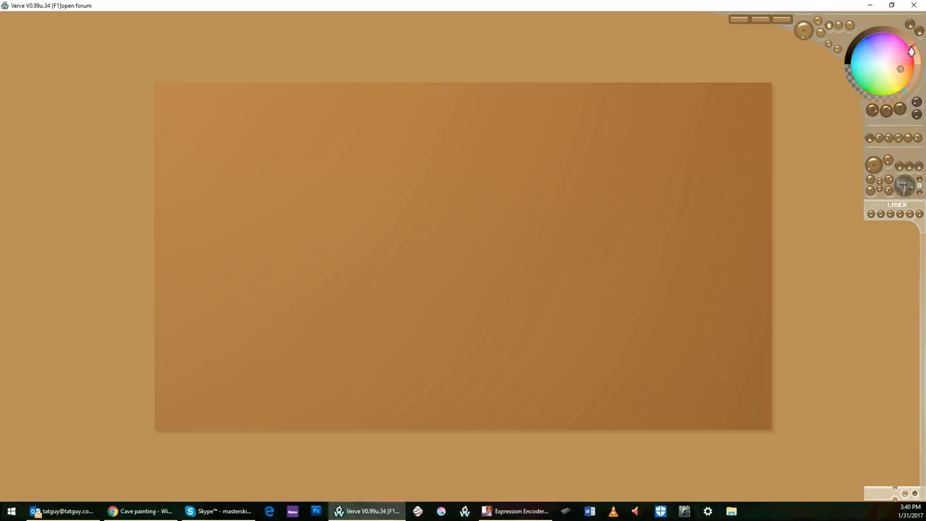
mouse_move(713, 179)
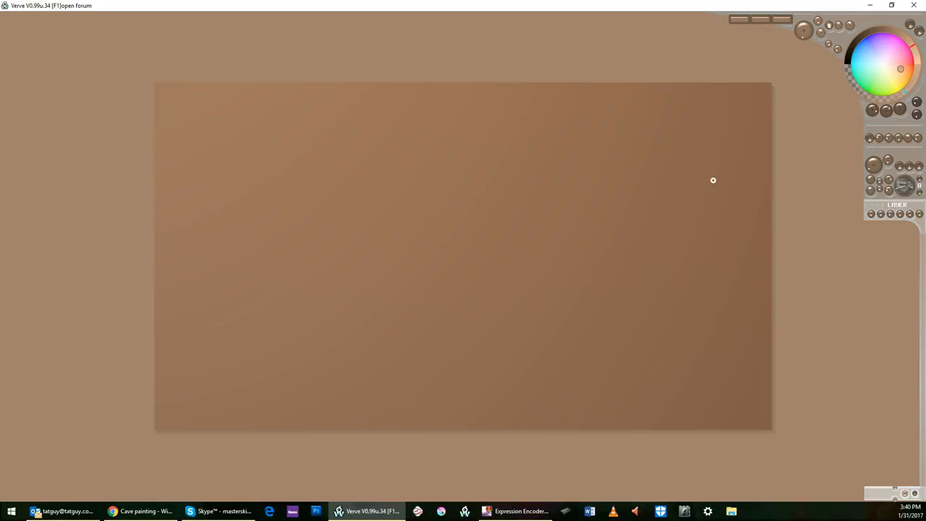
Step: Try background colours on the colour wheel, settling on a desaturated greyish tan
click(897, 92)
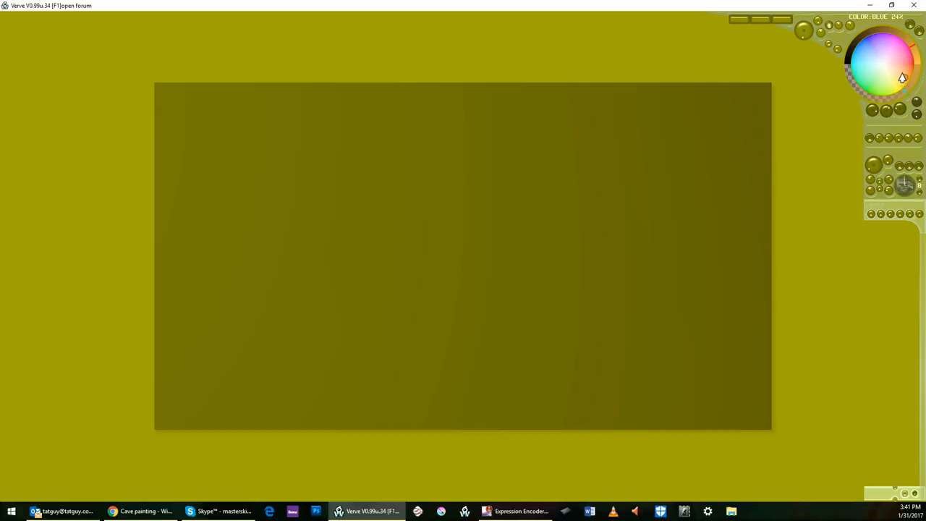
click(903, 75)
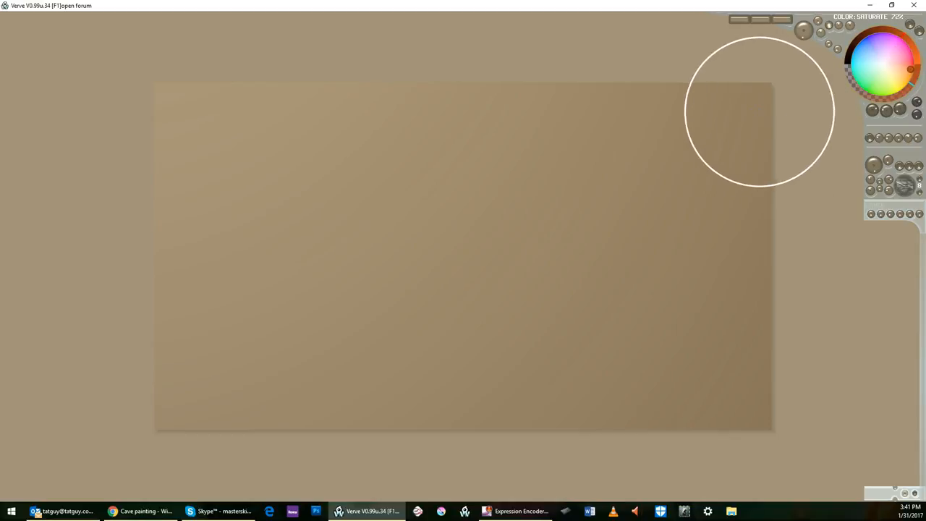
Step: Lay wispy orange-red streaks across the top, left side and lower right of the wall
drag(760, 113, 723, 188)
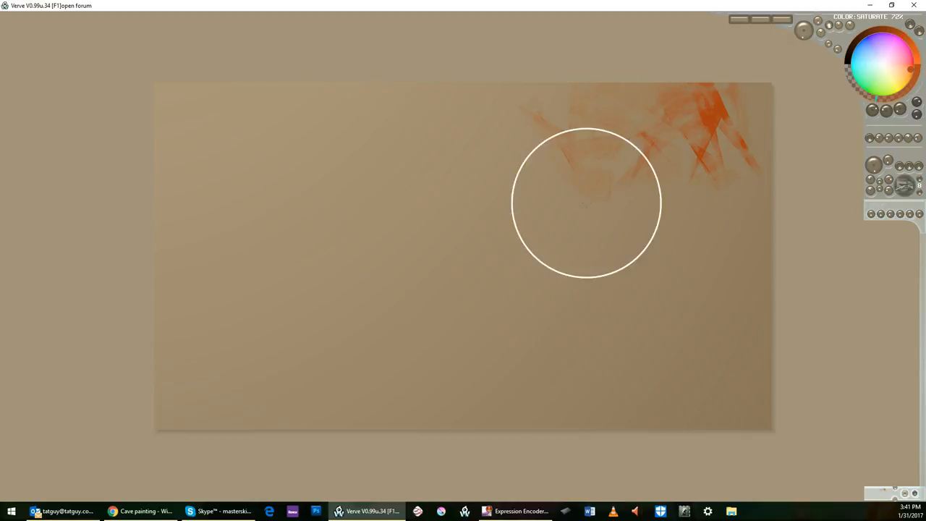
drag(585, 203, 229, 142)
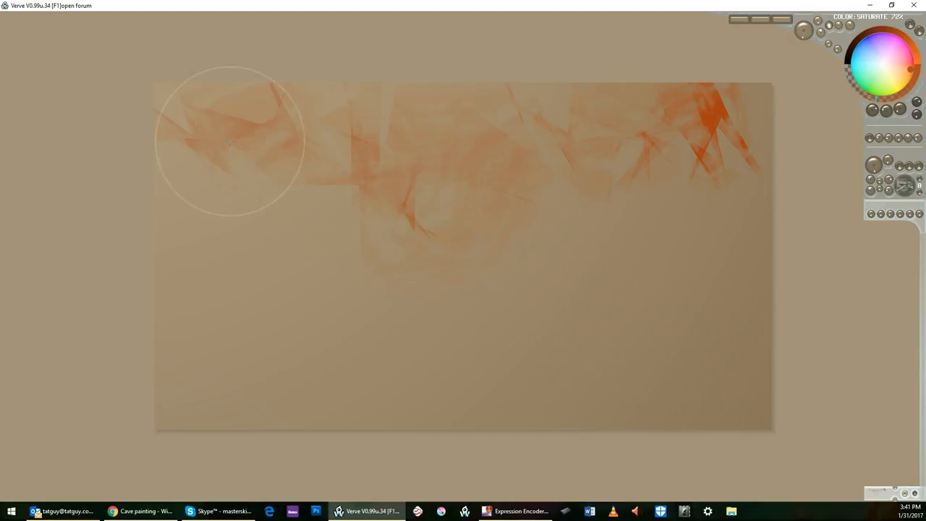
drag(230, 144, 329, 341)
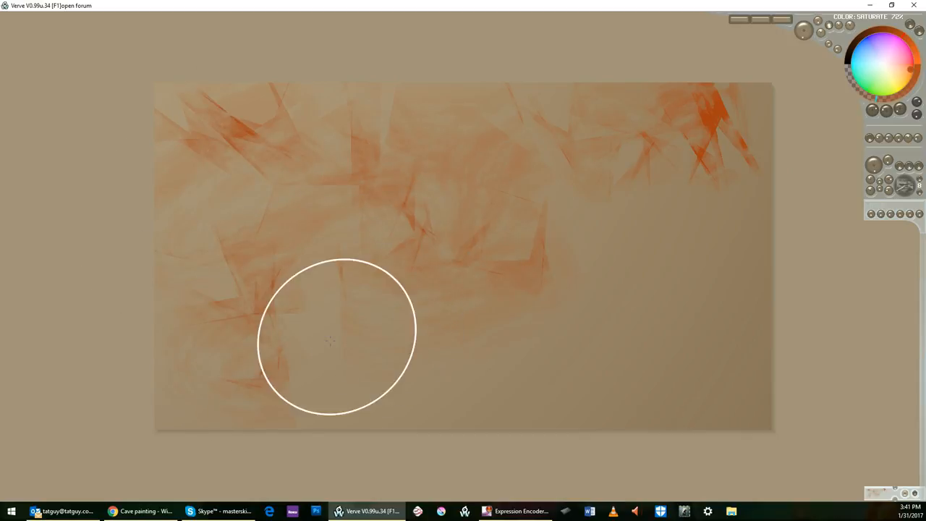
drag(333, 340, 706, 229)
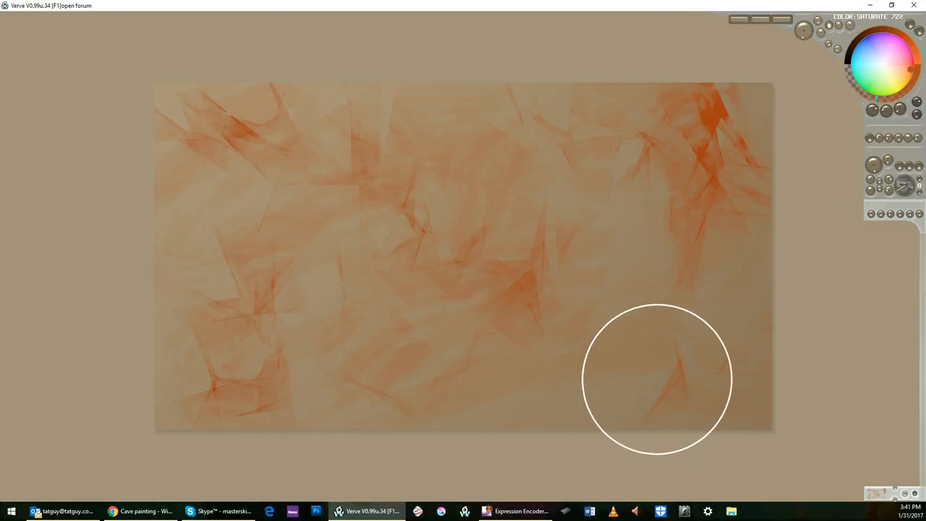
mouse_move(790, 198)
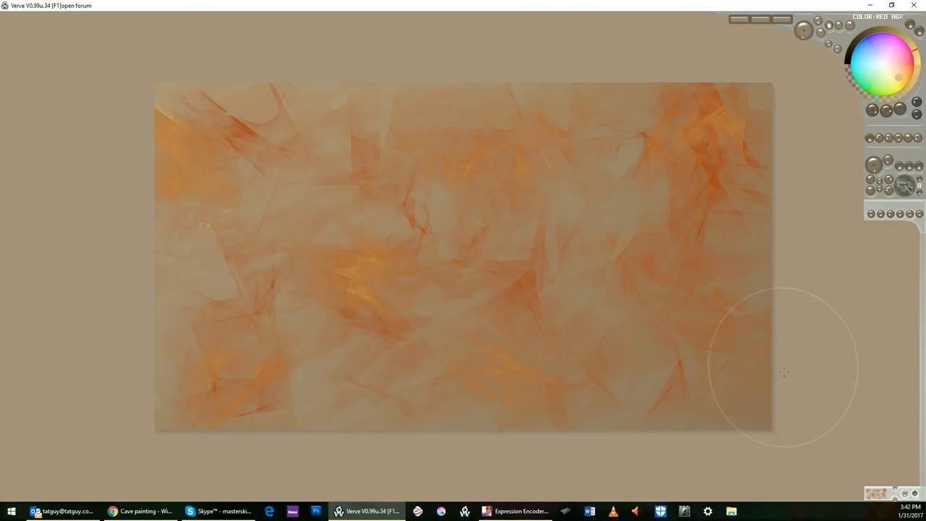
mouse_move(331, 276)
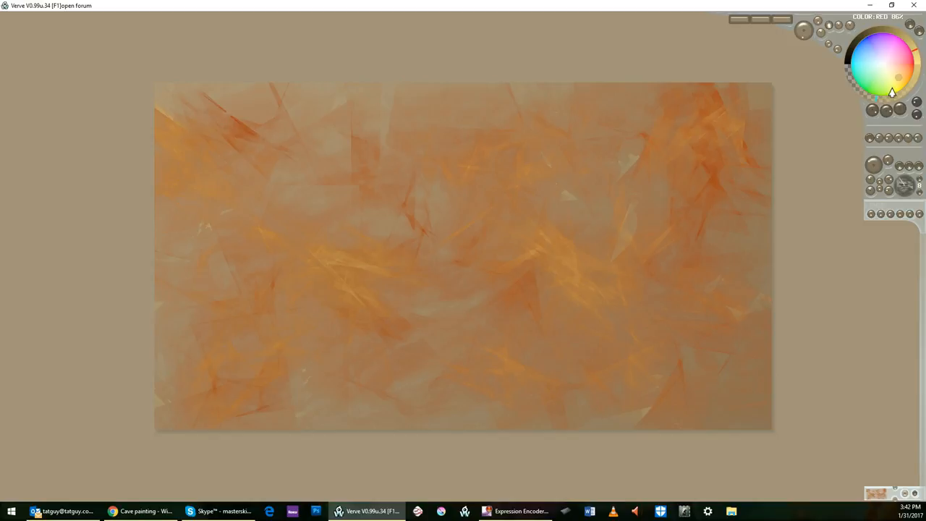
mouse_move(604, 347)
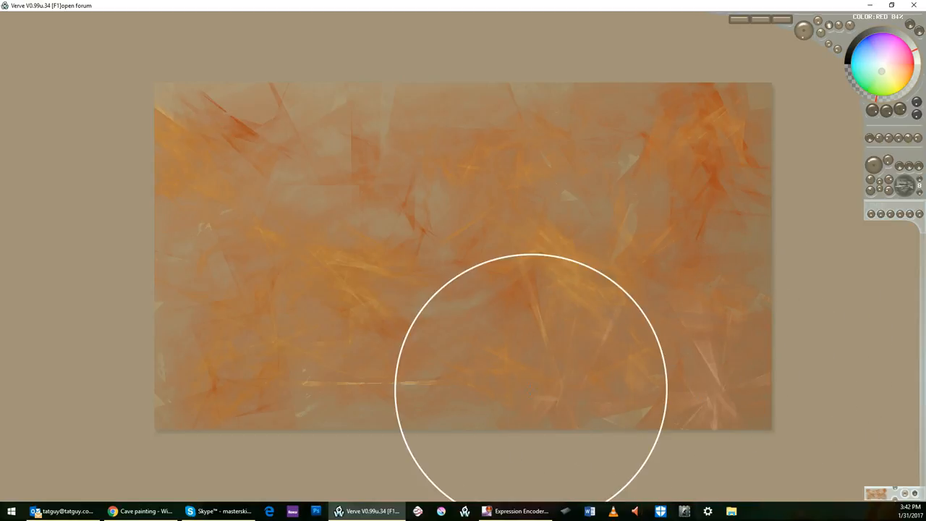
mouse_move(266, 180)
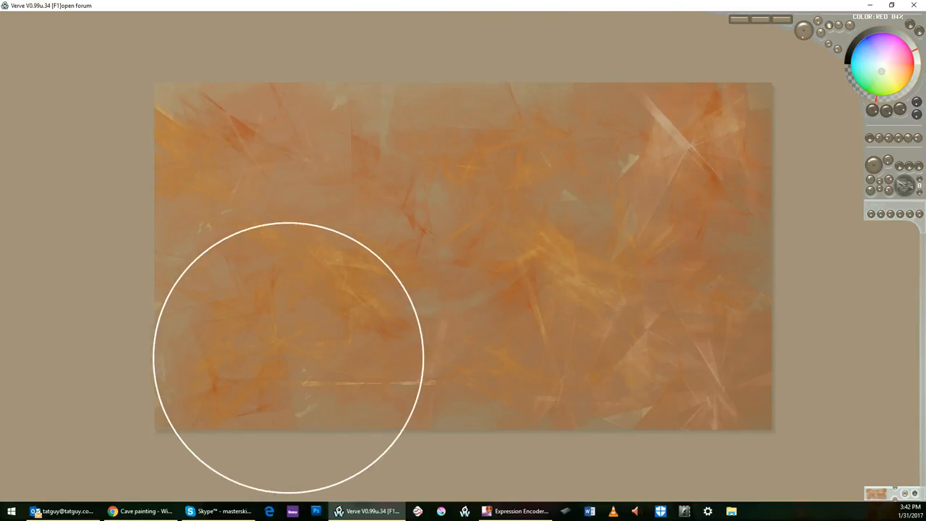
mouse_move(709, 336)
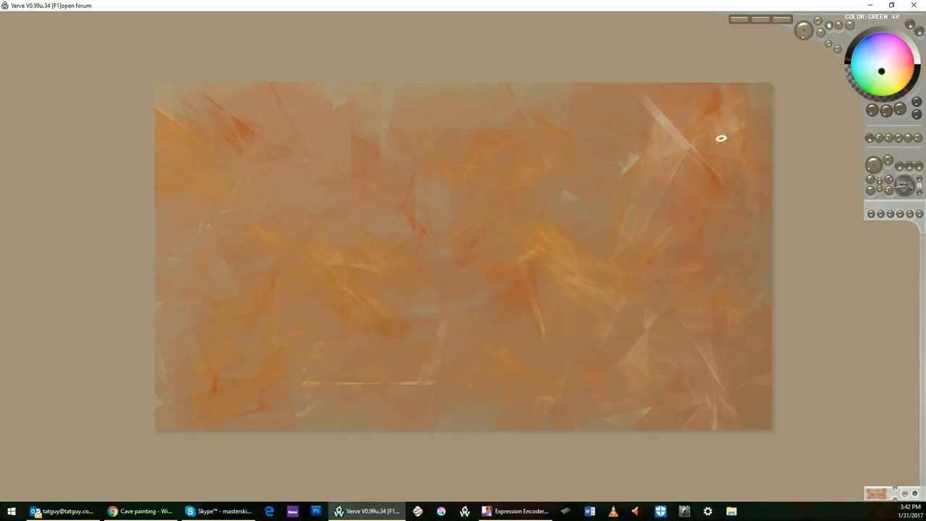
mouse_move(503, 214)
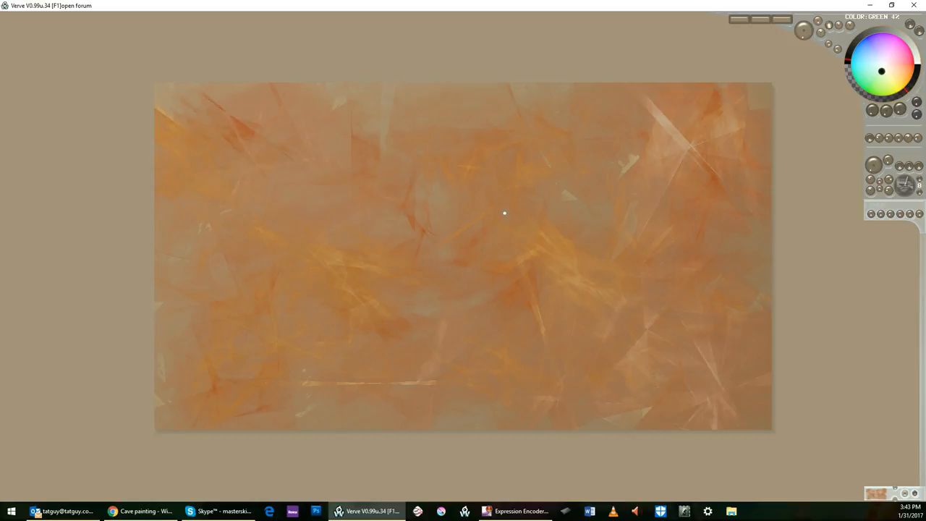
mouse_move(272, 162)
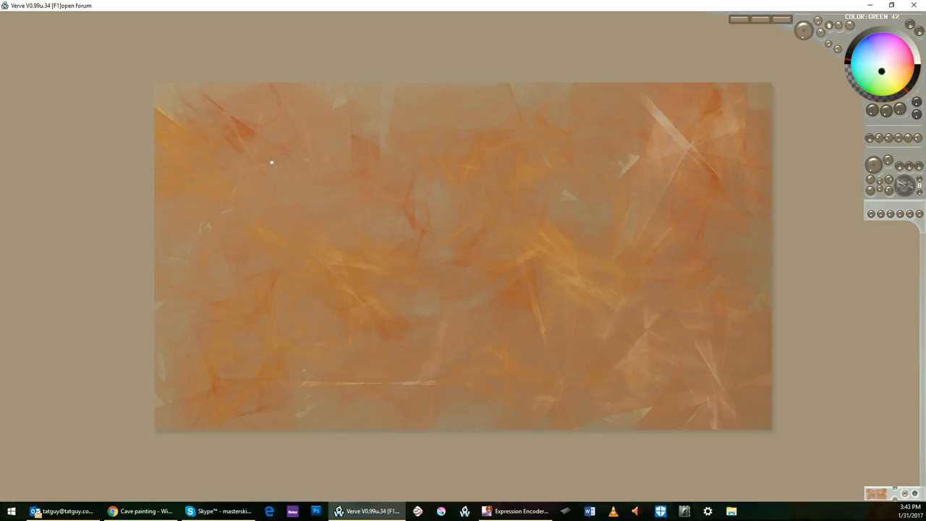
Step: Draw the dark outline from the bull's rump down through its hind leg to the bottom
drag(272, 160, 253, 182)
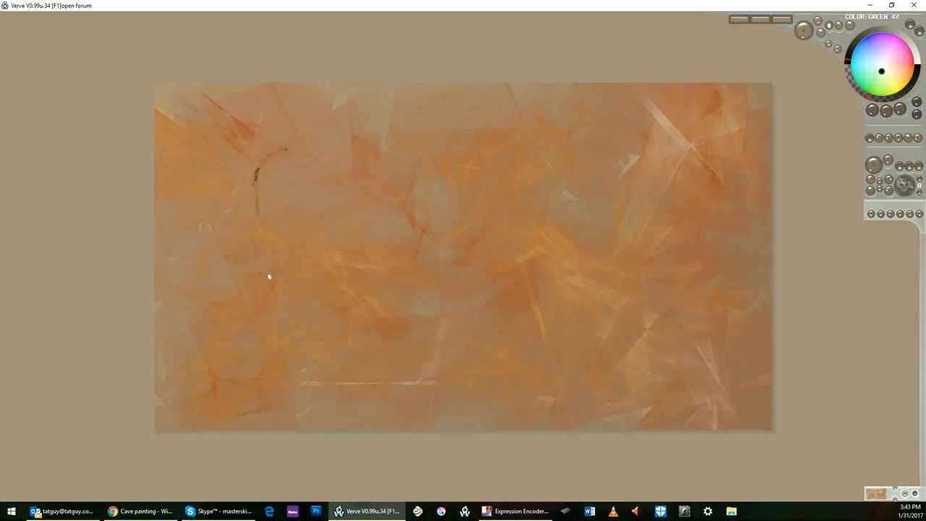
mouse_move(873, 103)
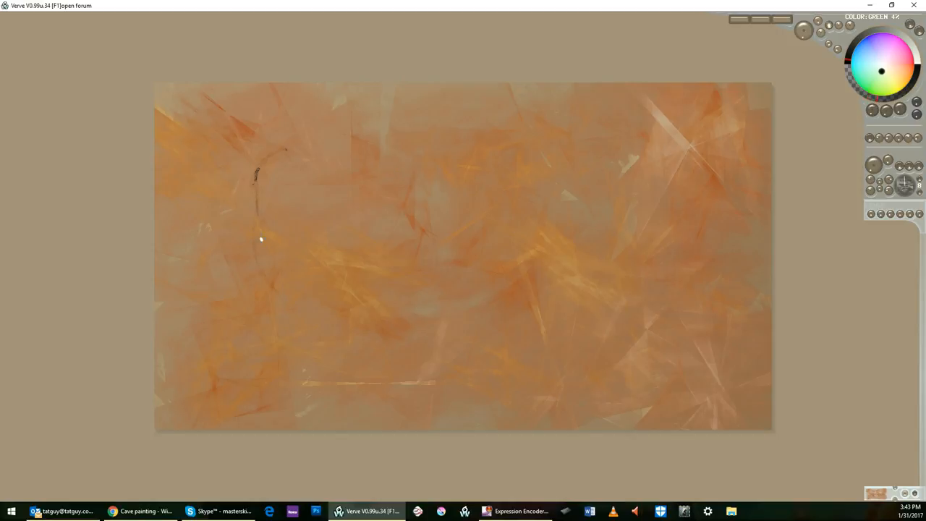
drag(261, 238, 268, 287)
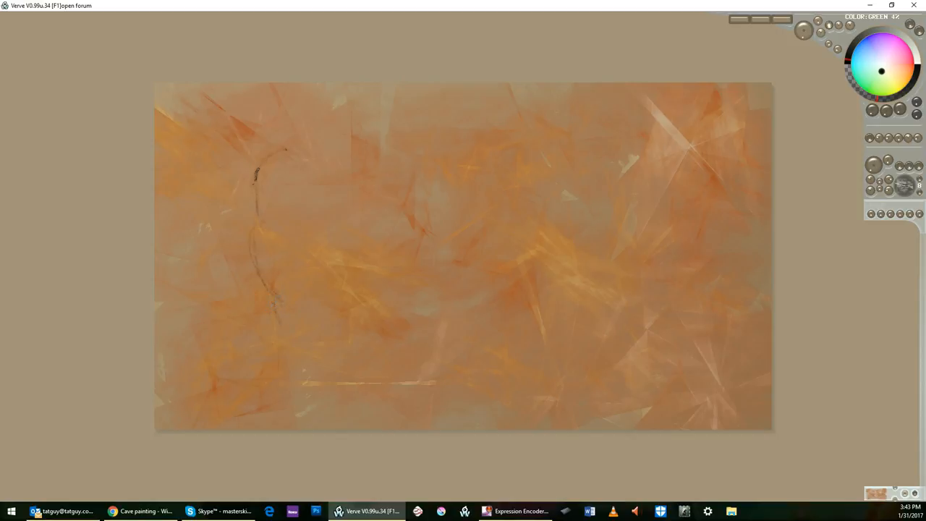
drag(274, 303, 268, 336)
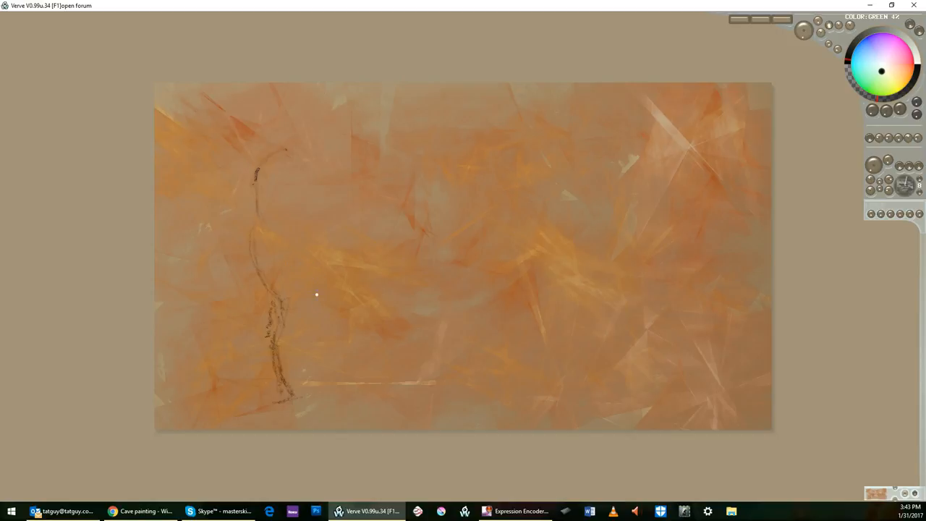
drag(315, 295, 300, 347)
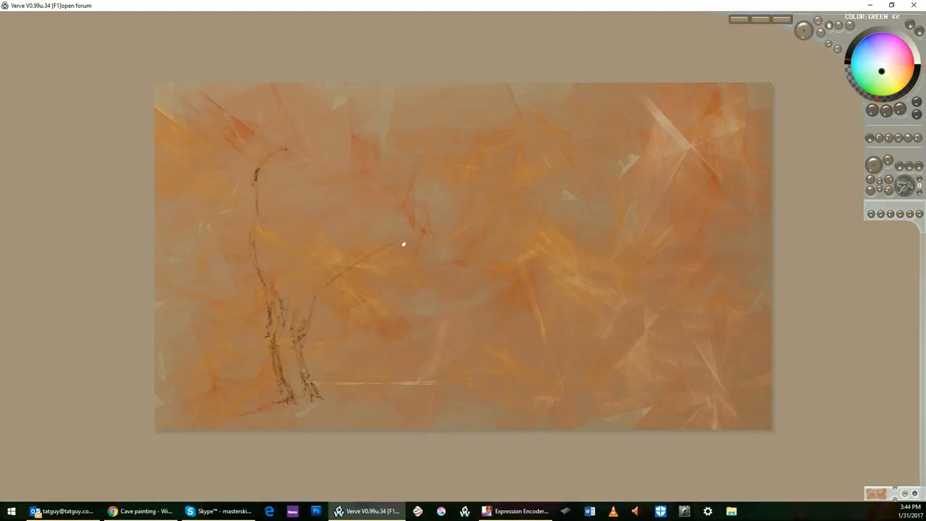
Step: Draw the bull's belly curve and the long back line across the top
drag(405, 243, 295, 307)
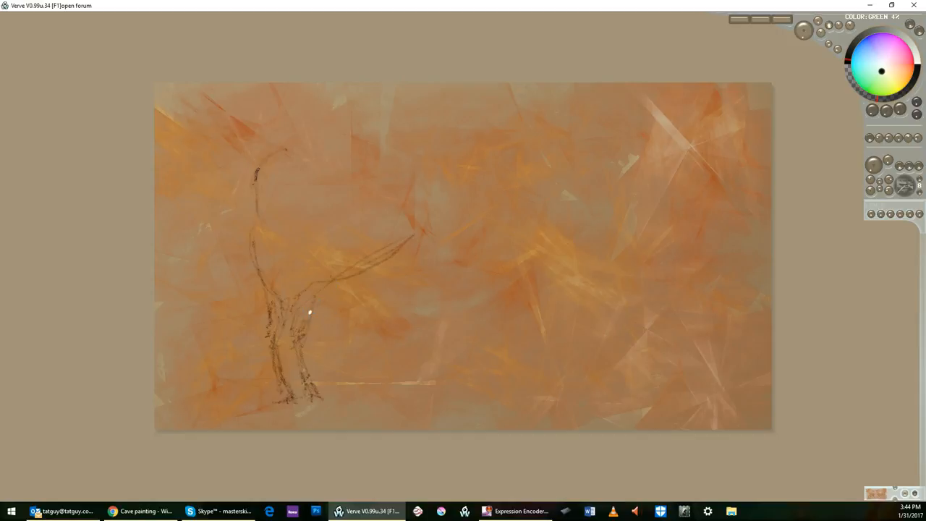
drag(310, 311, 350, 287)
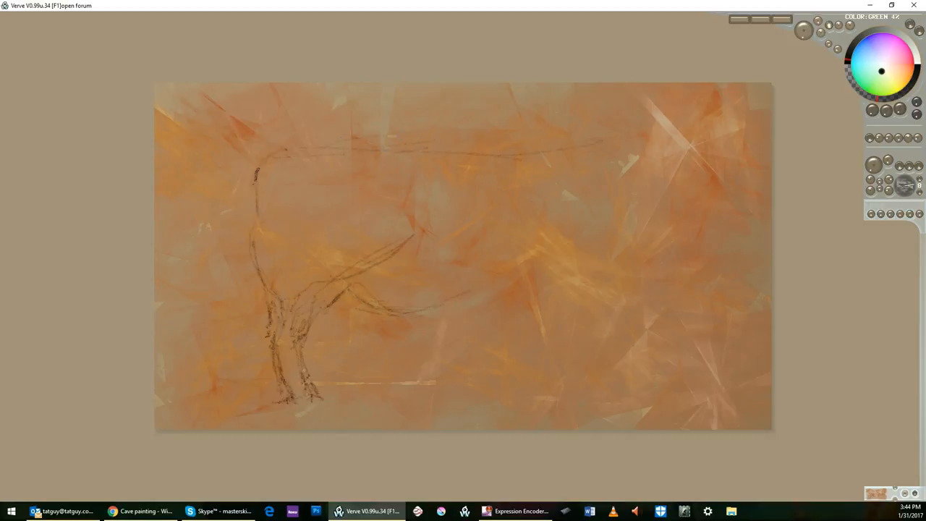
drag(477, 119, 576, 123)
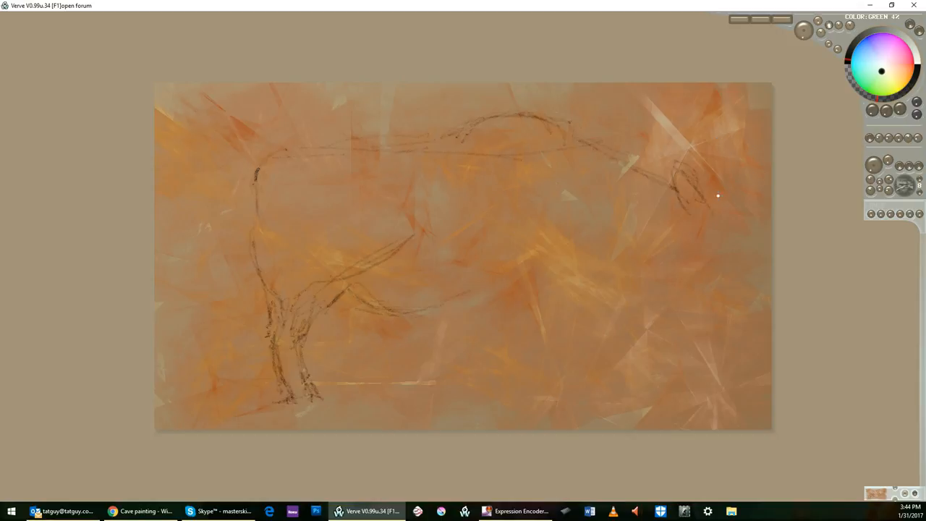
mouse_move(715, 203)
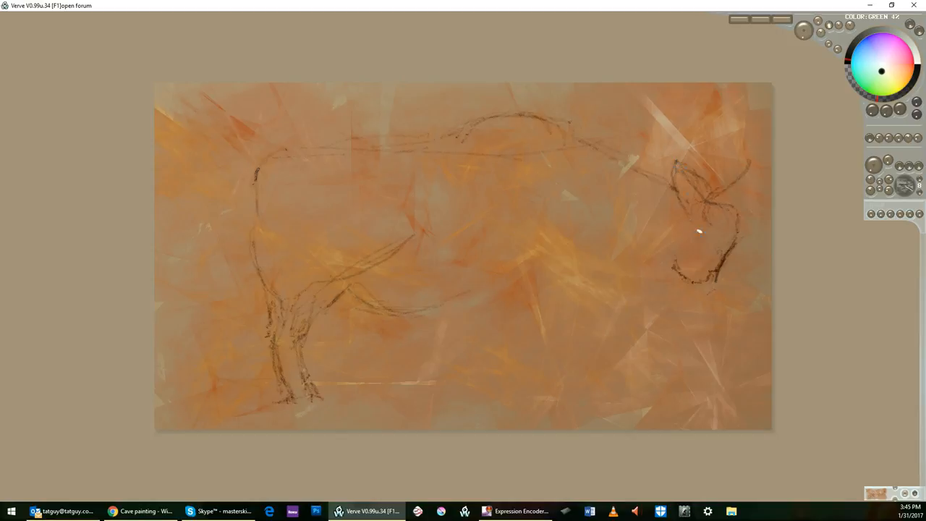
mouse_move(678, 263)
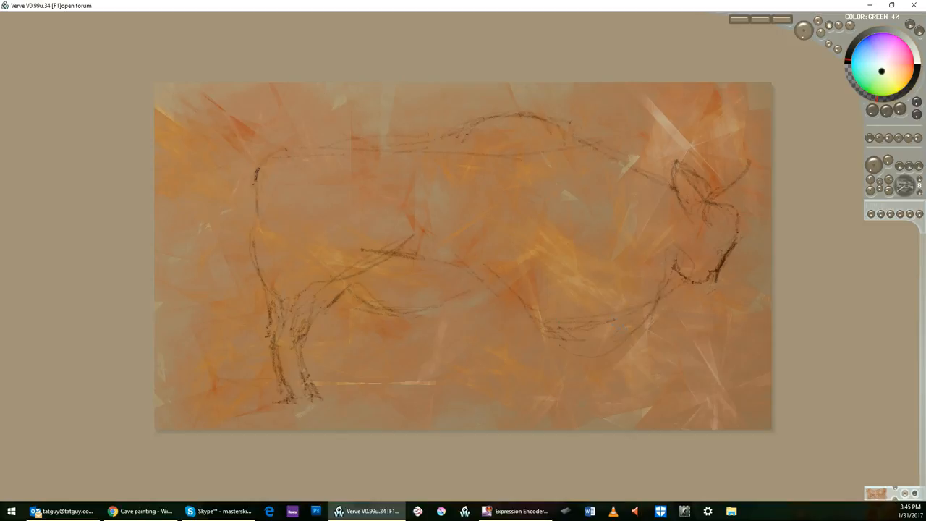
Step: Refine the chest and belly lines and sketch the front legs below the chest
drag(513, 303, 658, 325)
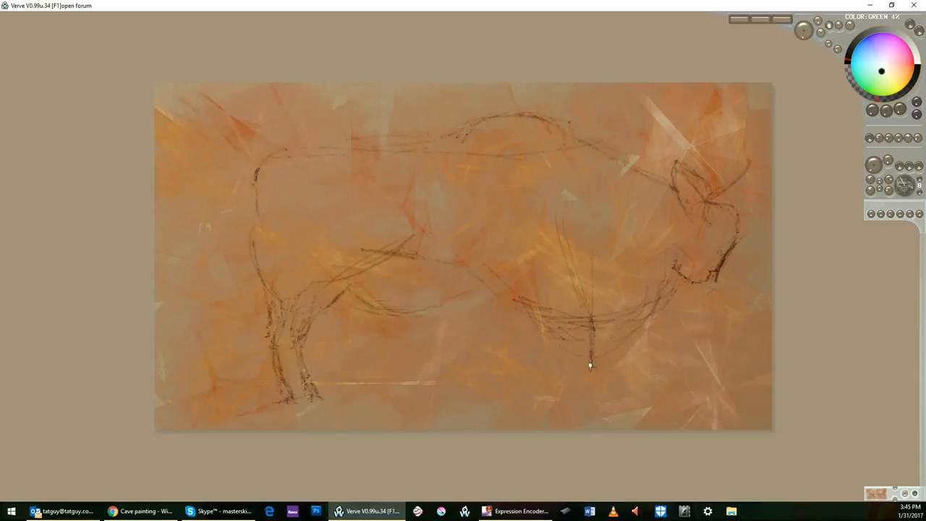
drag(590, 364, 591, 393)
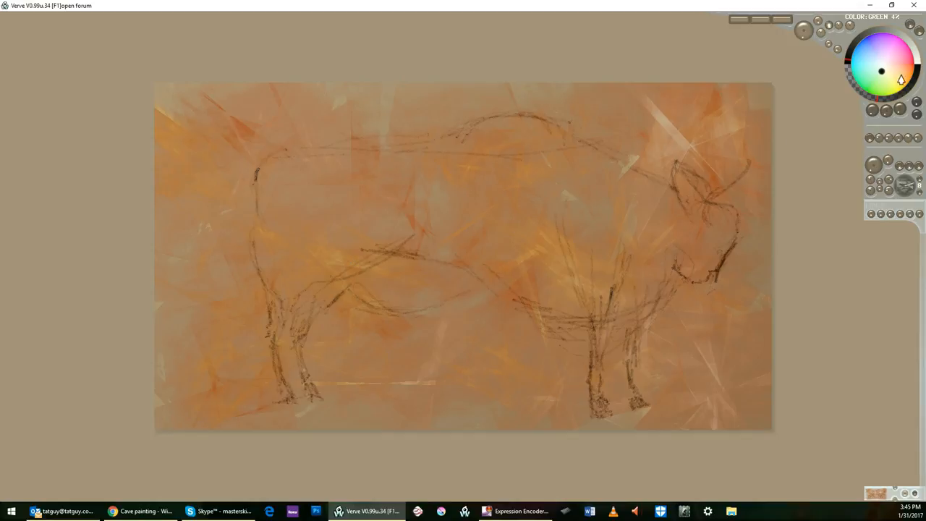
Step: Pick an ox-blood red and wash it over the bull's head, neck, back and front body
click(904, 65)
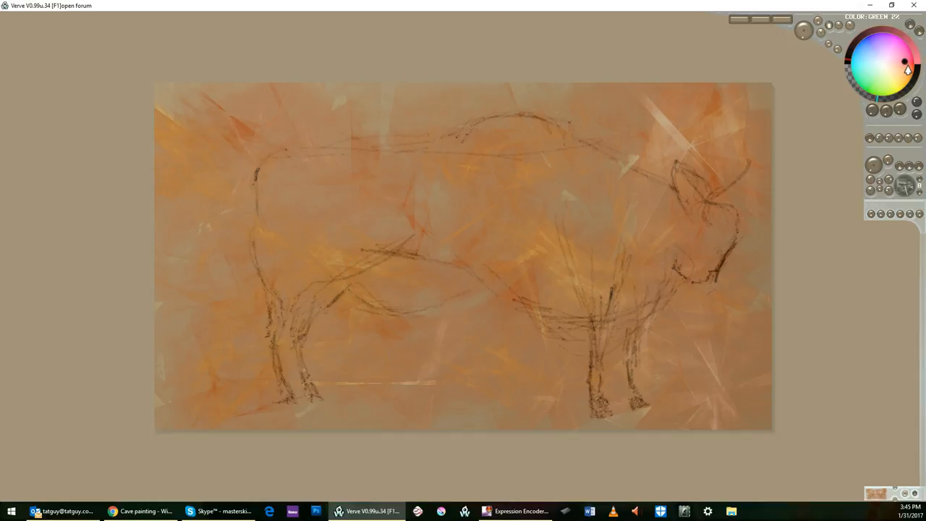
click(909, 62)
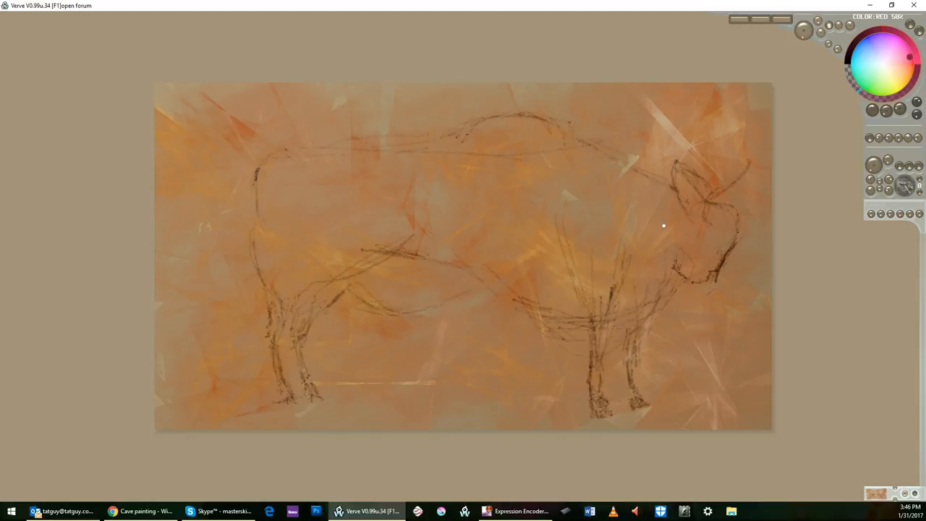
mouse_move(663, 227)
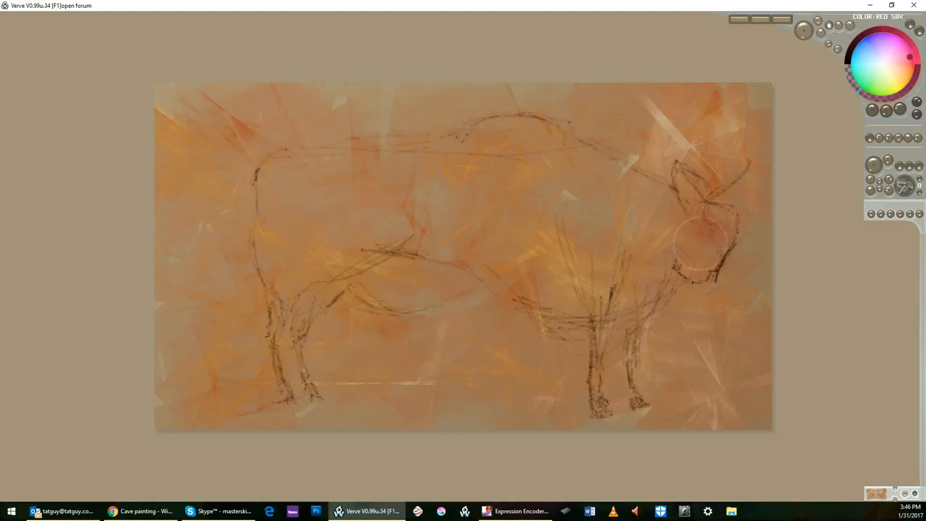
drag(697, 261, 706, 224)
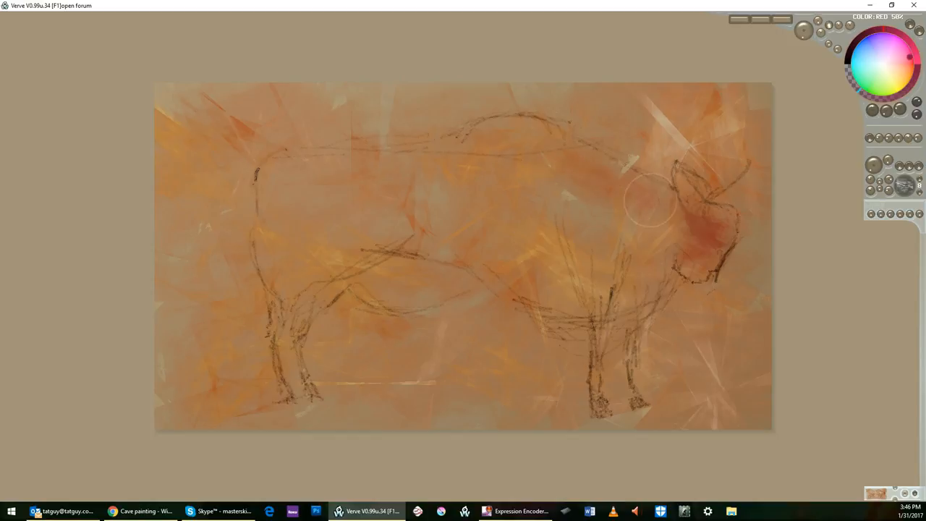
drag(648, 200, 576, 156)
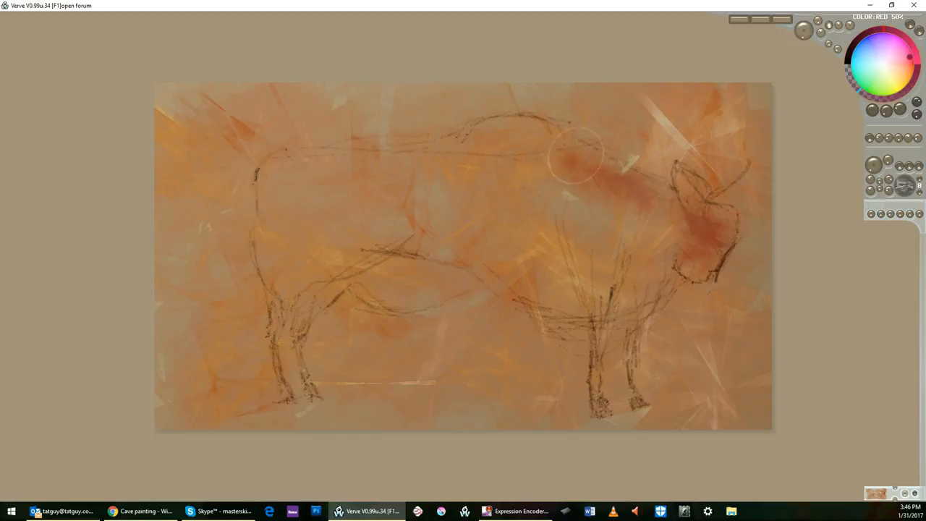
drag(575, 156, 463, 195)
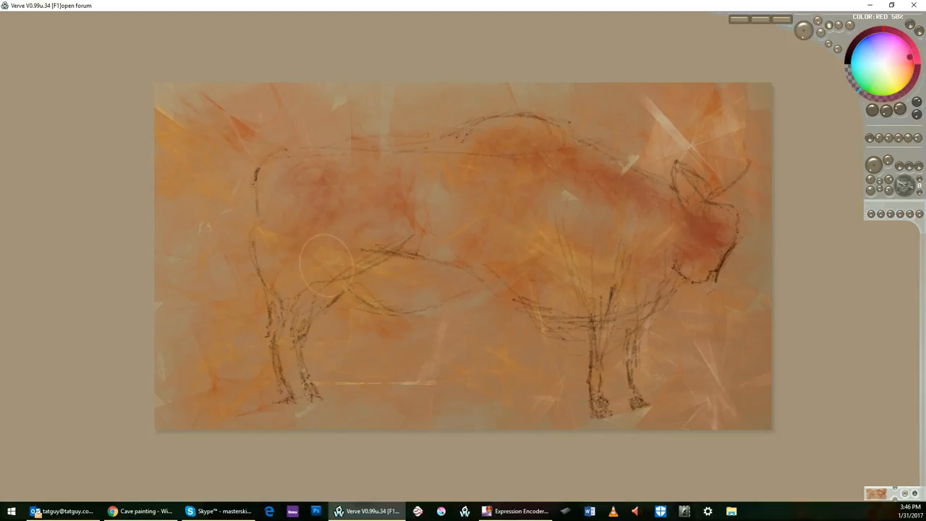
mouse_move(581, 238)
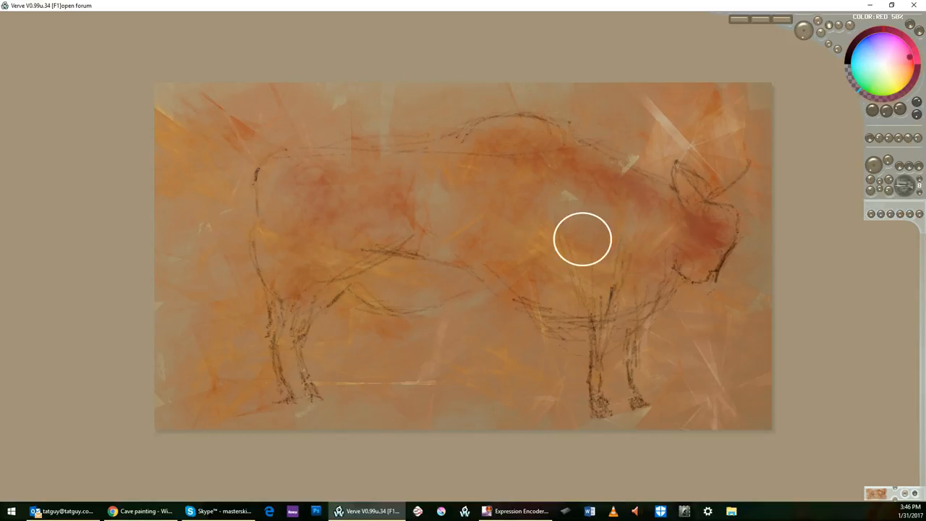
drag(582, 238, 619, 194)
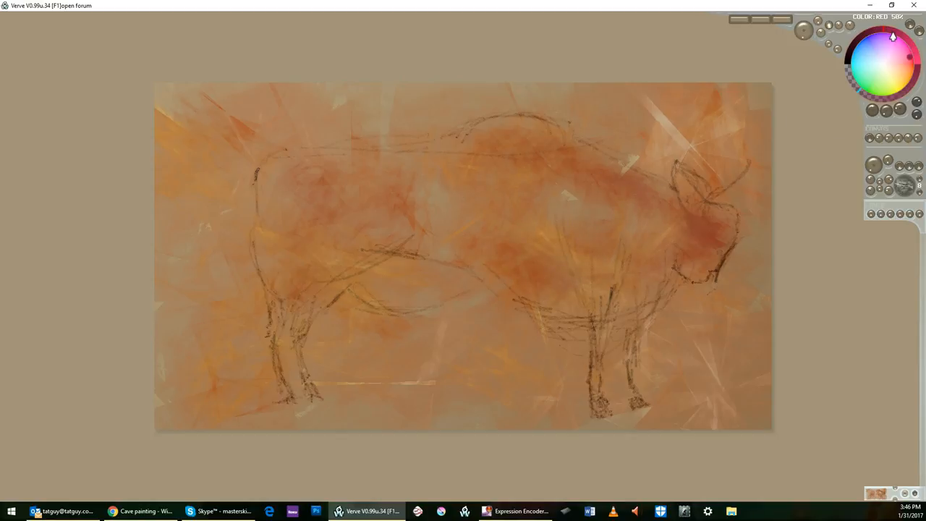
Step: Spread the red wash over the middle and rear body, top of the back, rump and lower body
click(610, 253)
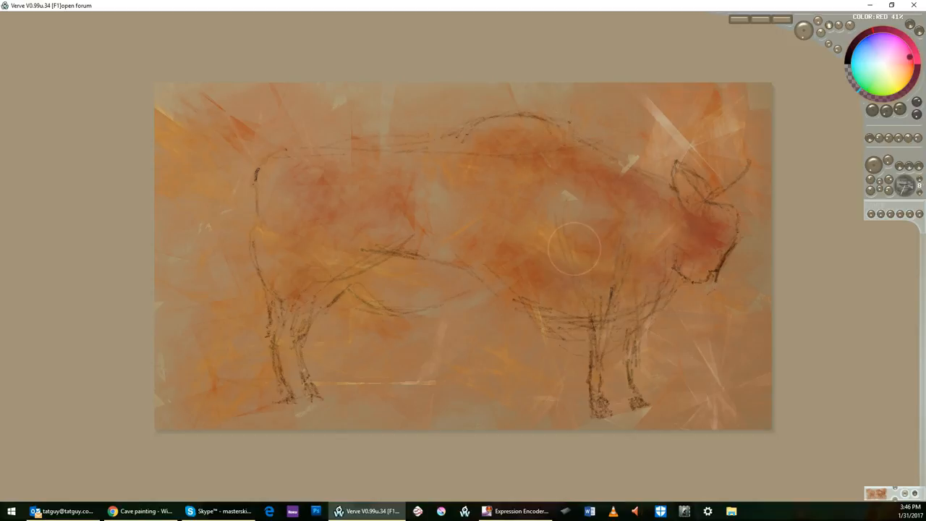
drag(576, 249, 420, 228)
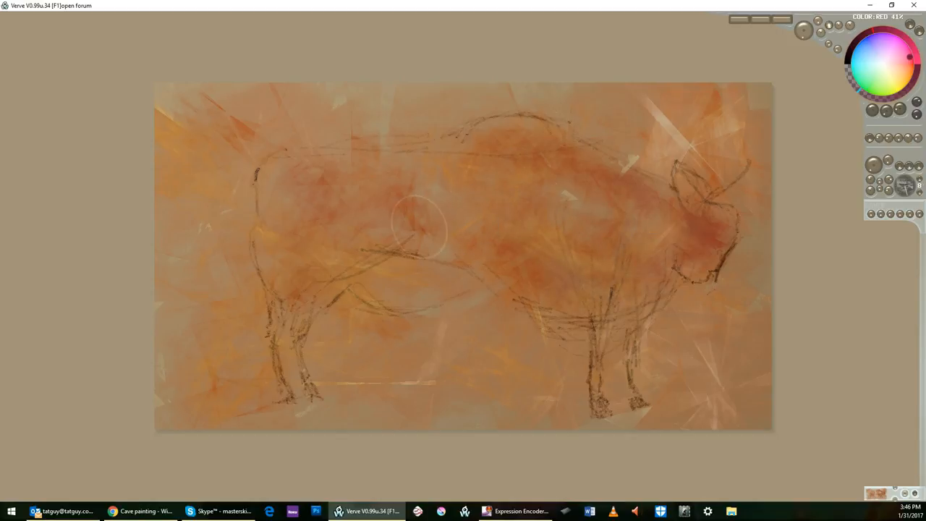
drag(420, 224, 336, 202)
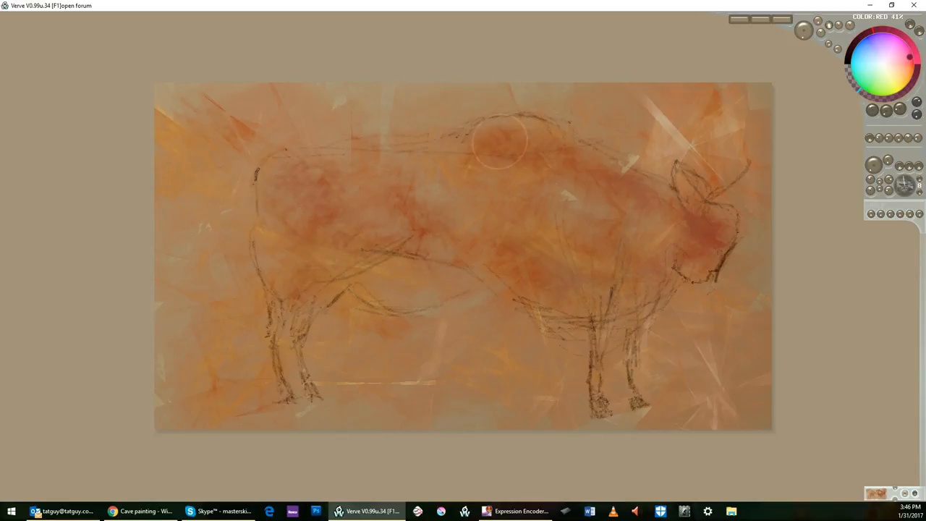
drag(499, 142, 368, 171)
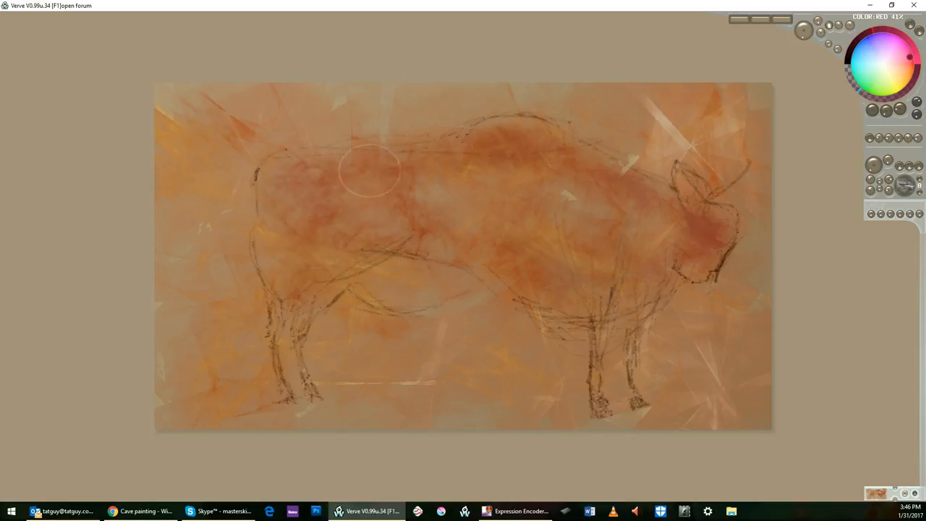
drag(369, 171, 322, 325)
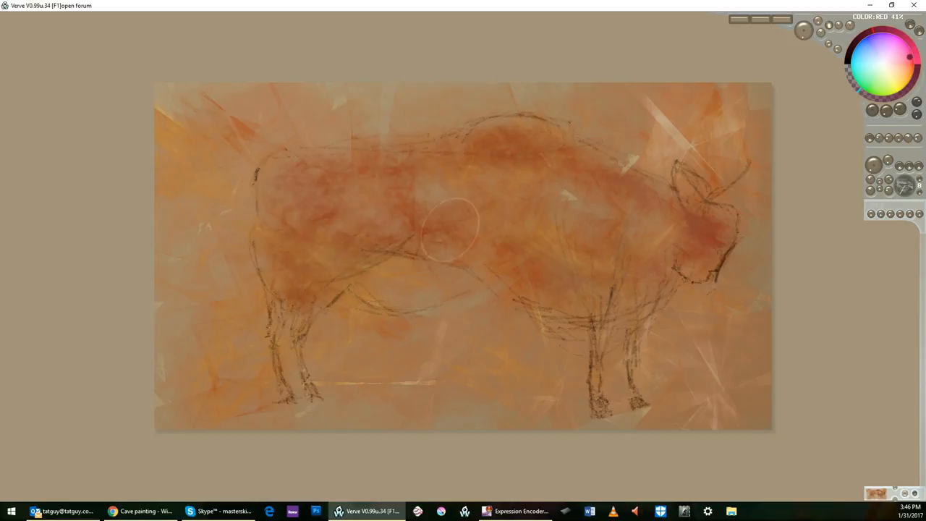
drag(455, 229, 683, 260)
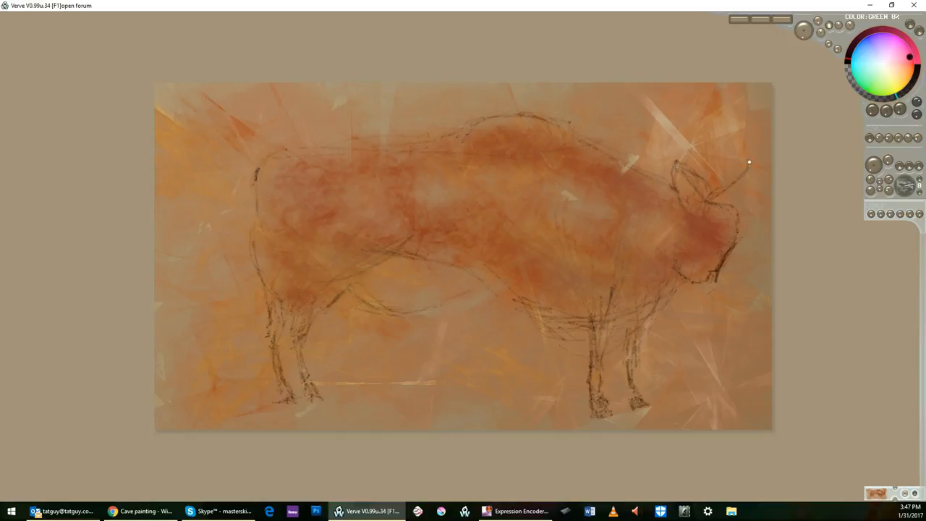
Step: Darken the bull's horns, draw its eye and muzzle, and trace the face outline
drag(749, 162, 712, 191)
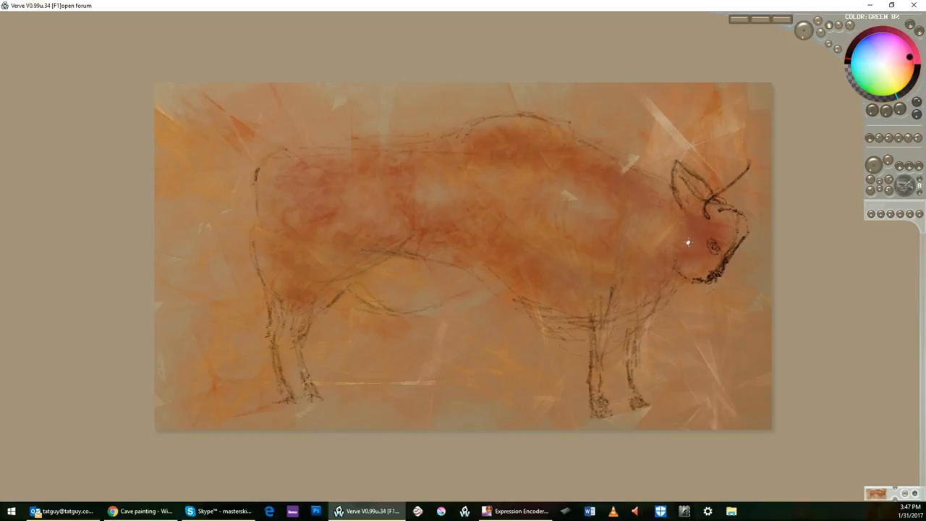
drag(689, 243, 652, 282)
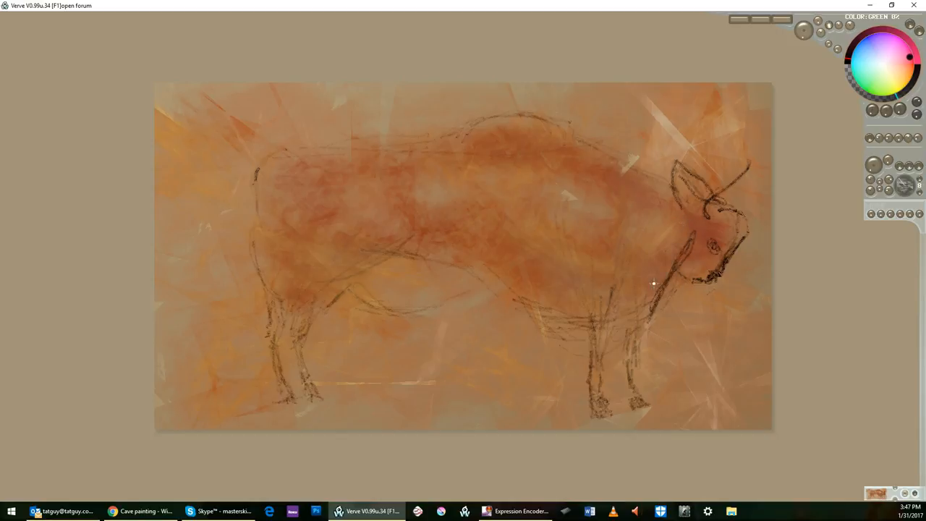
drag(651, 282, 629, 340)
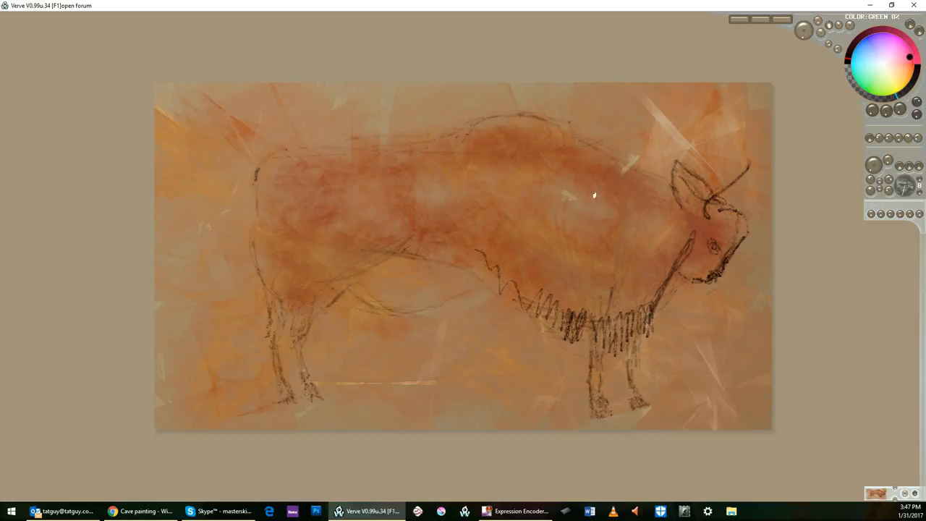
mouse_move(671, 248)
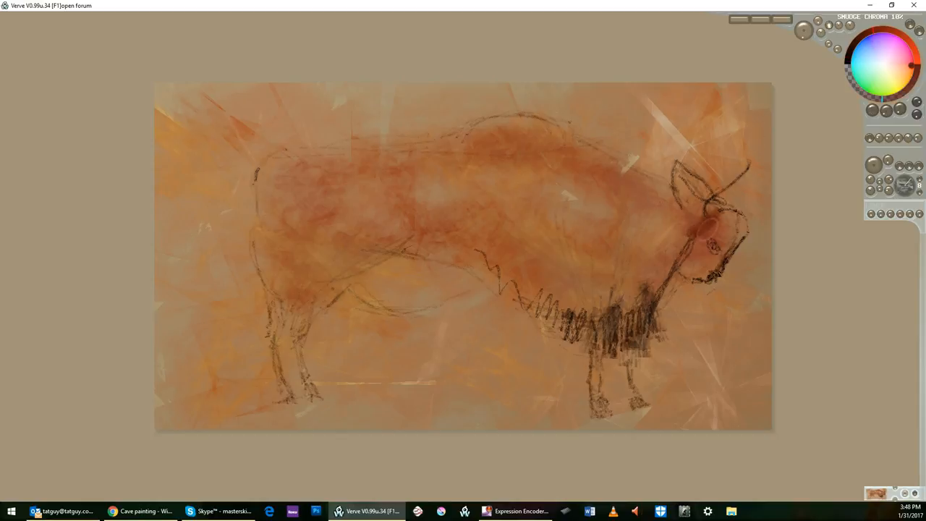
Step: Brush short strokes of dark hair hanging under the bull's chest
drag(711, 246, 710, 266)
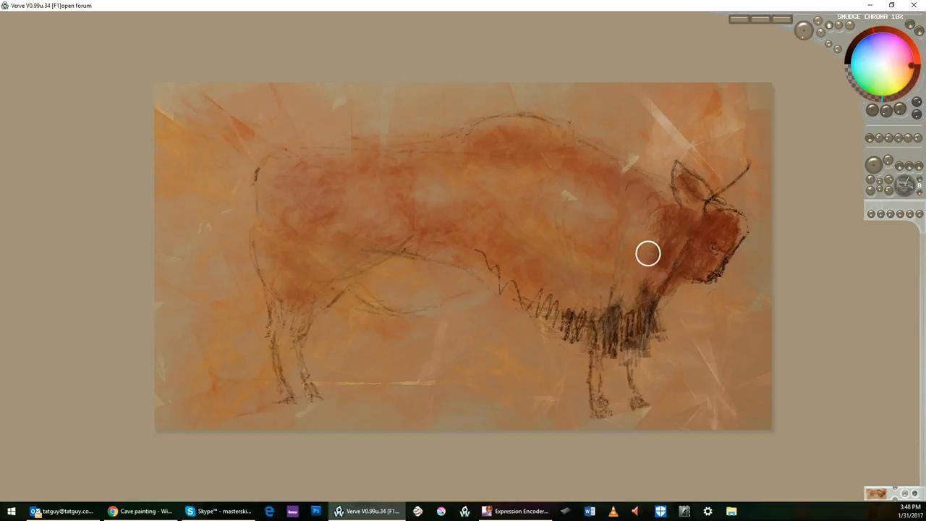
Step: Paint denser red over the shoulder hump, shoulders, neck and back
drag(648, 253, 586, 152)
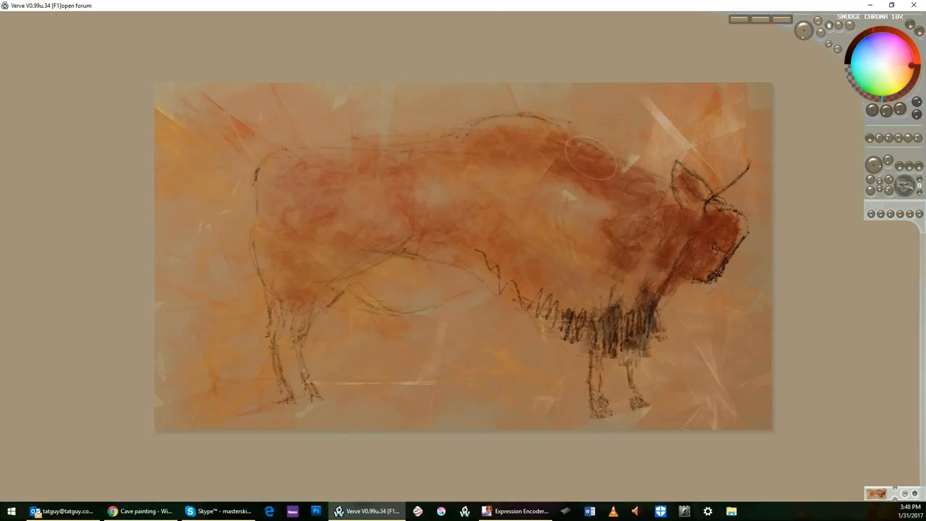
drag(585, 152, 651, 268)
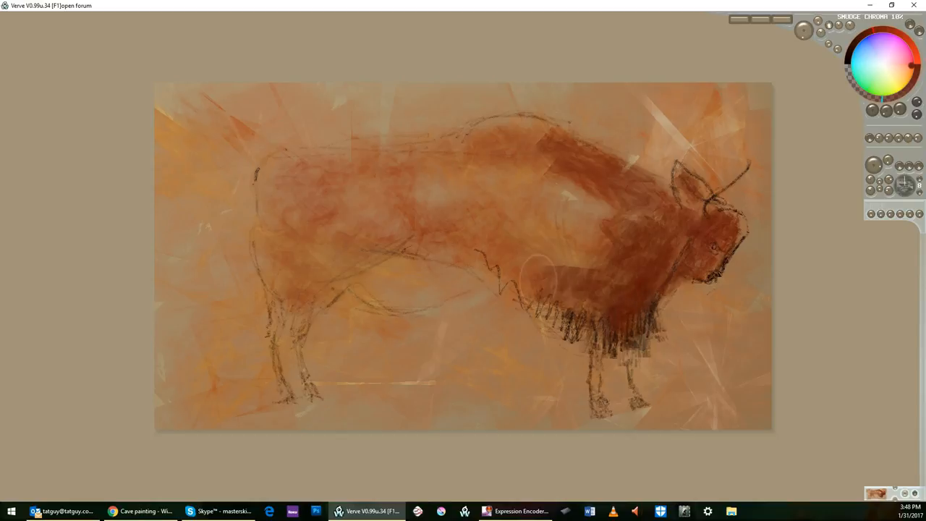
drag(550, 275, 434, 217)
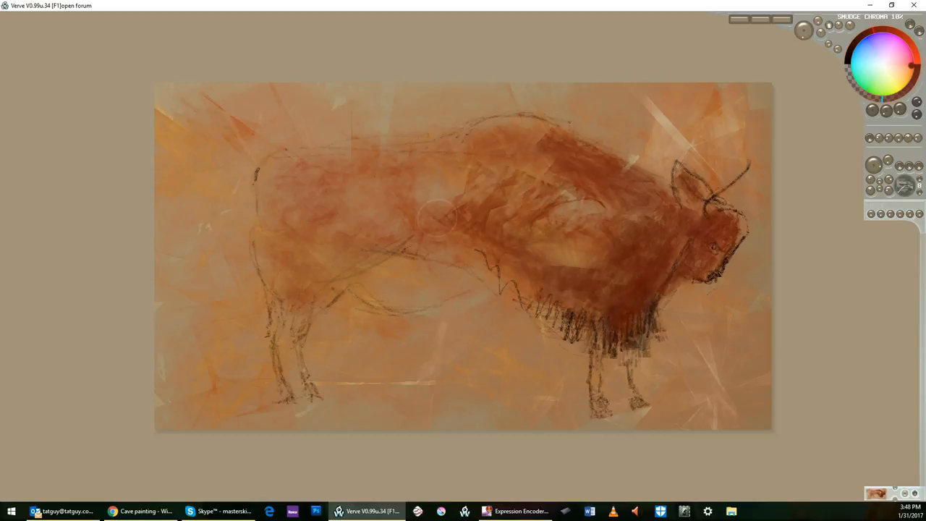
drag(434, 217, 521, 130)
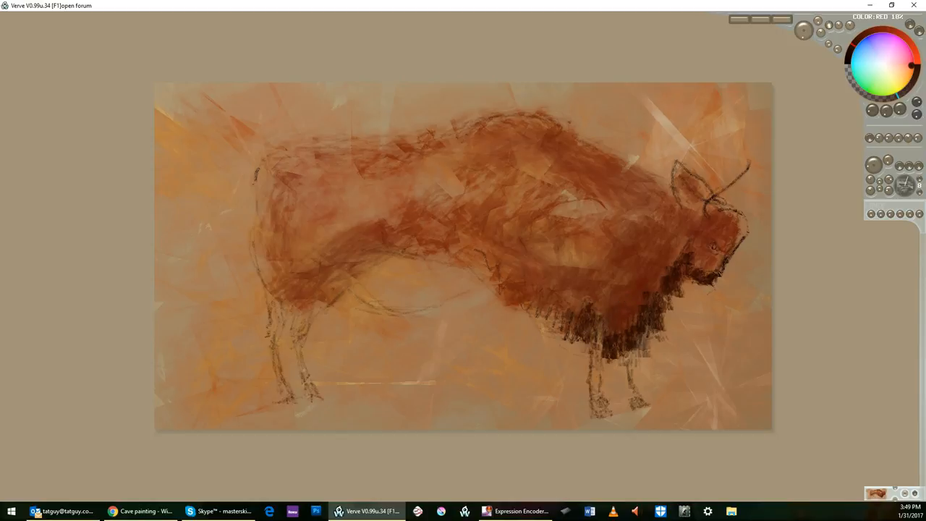
Step: Thicken the dark chest hair and extend it along the belly and across the hump
drag(376, 243, 581, 291)
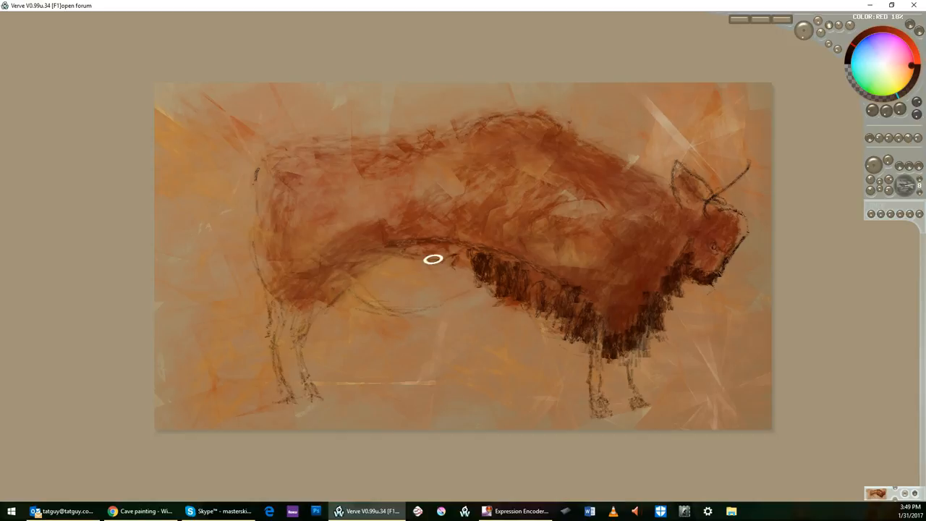
drag(433, 258, 355, 233)
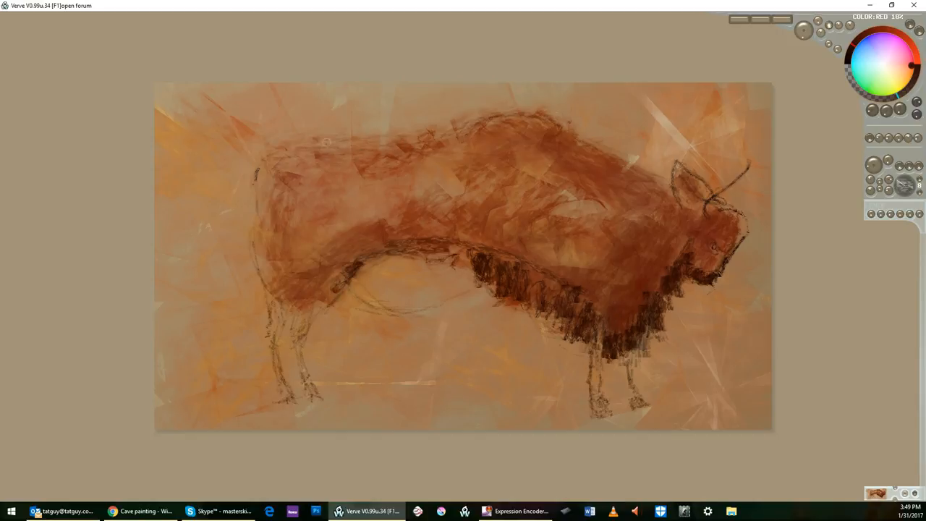
drag(321, 141, 528, 108)
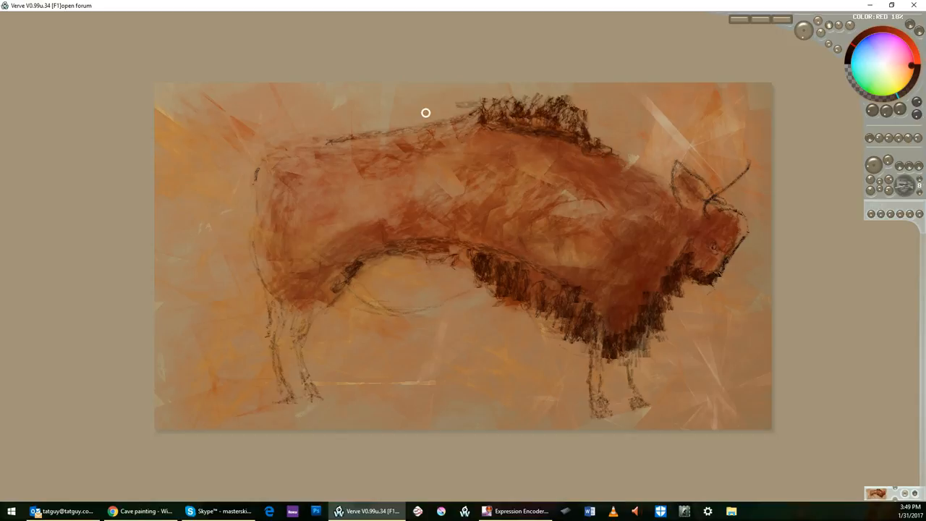
Step: Brush red over the hindquarters and trace a dark contour down the rump and tail
drag(425, 113, 310, 152)
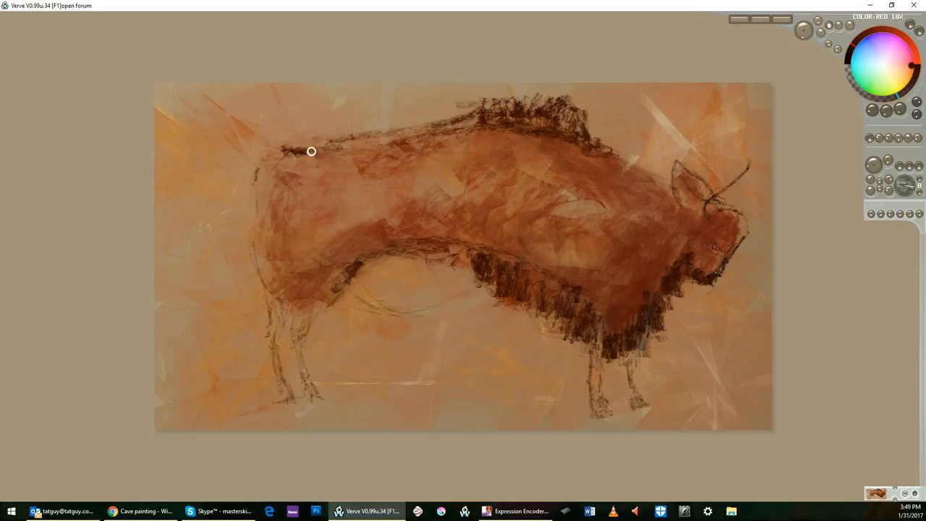
drag(311, 152, 223, 263)
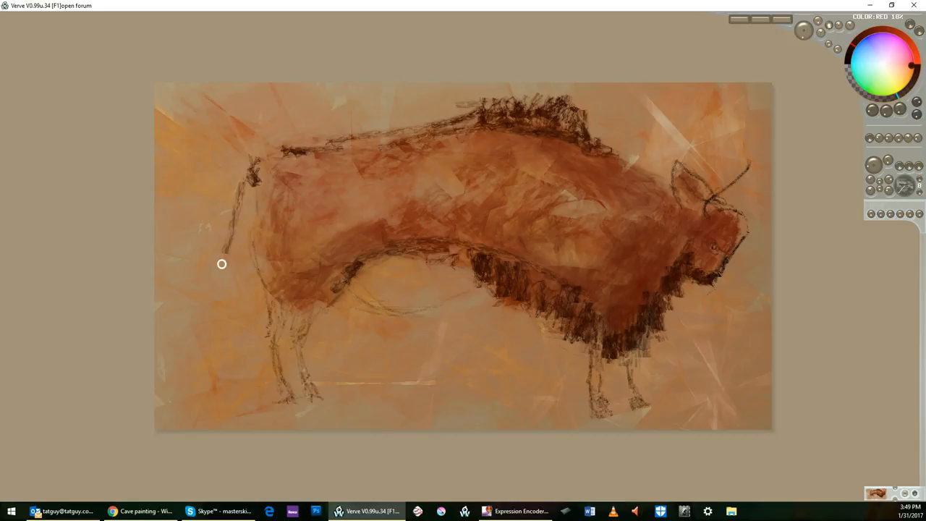
mouse_move(384, 321)
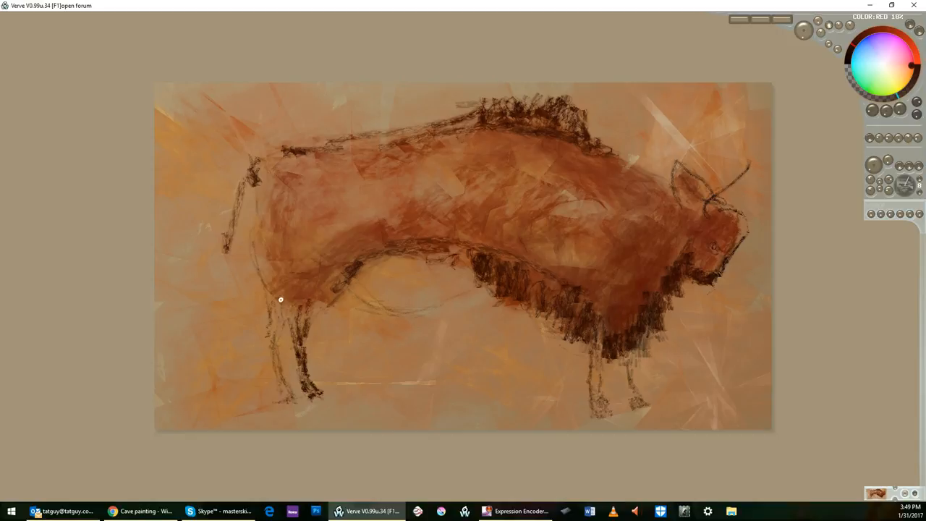
Step: Draw dark strokes along the hind leg, the belly line and the curve of the rump
drag(281, 292, 288, 394)
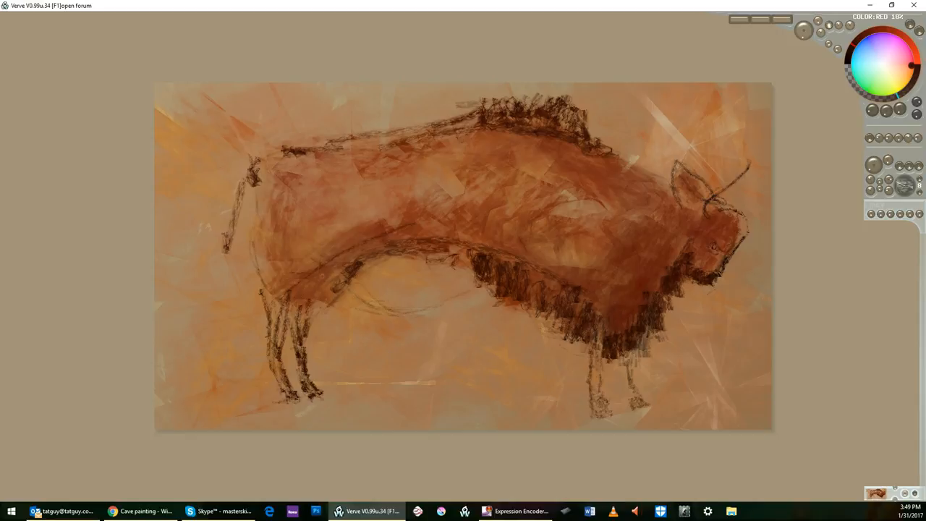
drag(303, 177, 604, 258)
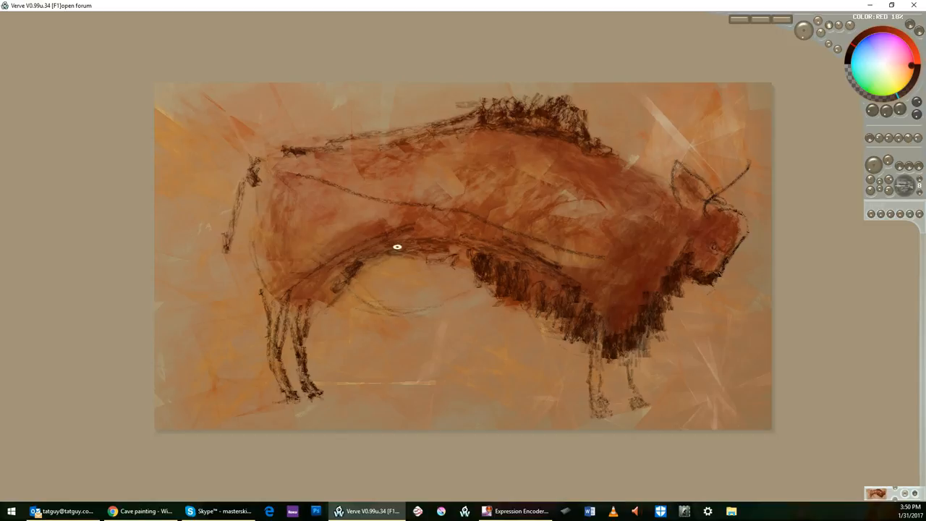
drag(396, 246, 336, 217)
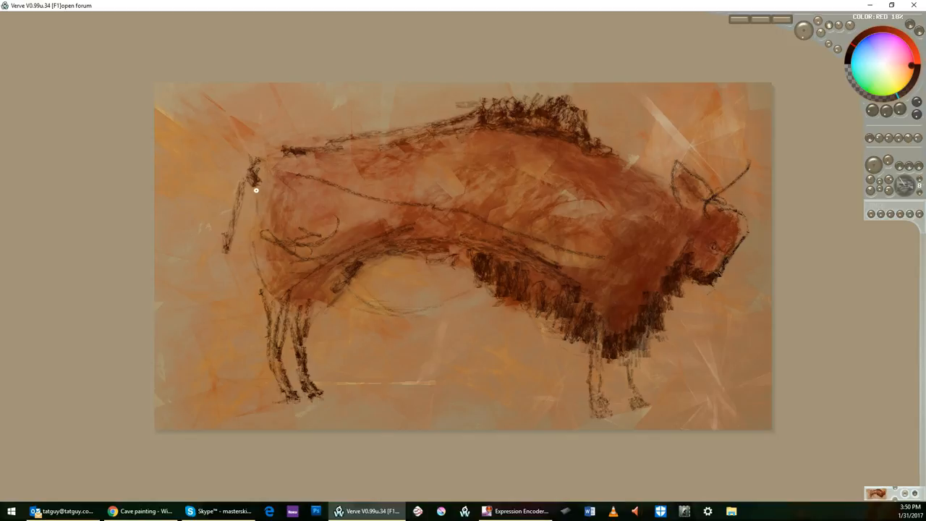
drag(256, 191, 277, 286)
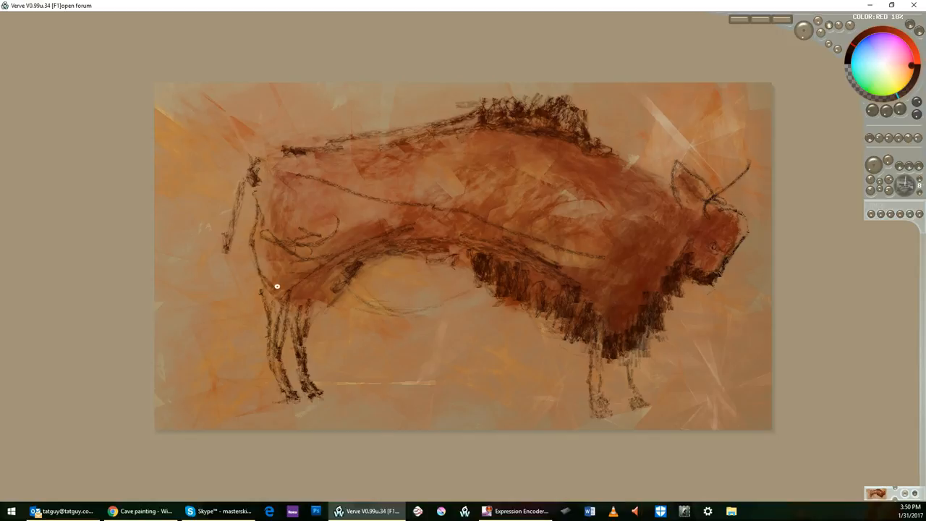